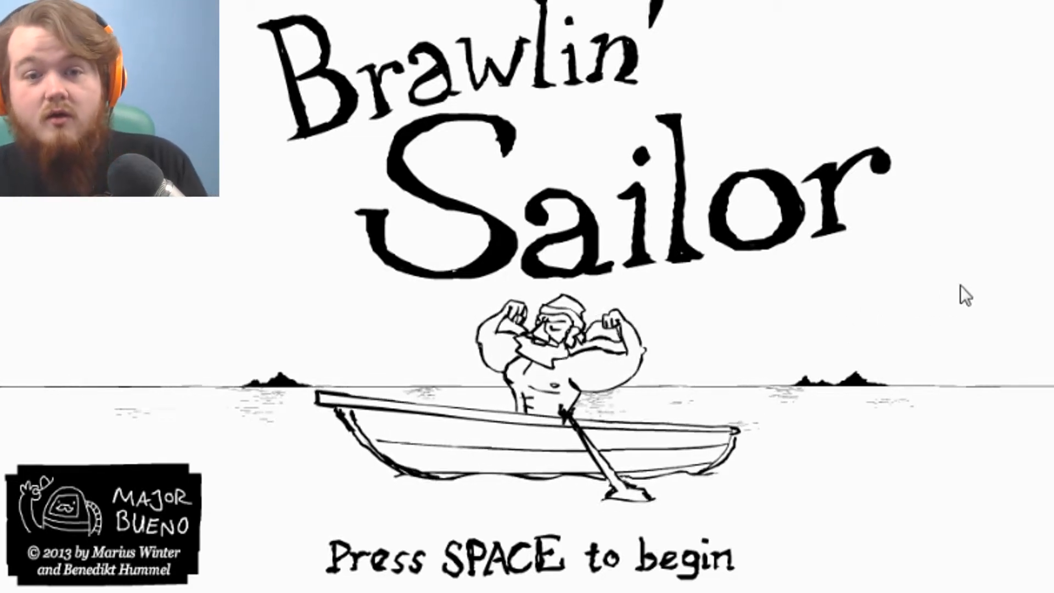
Advance from the title card through the controls page and kidnapping note to the lighthouse cutscene
key(space)
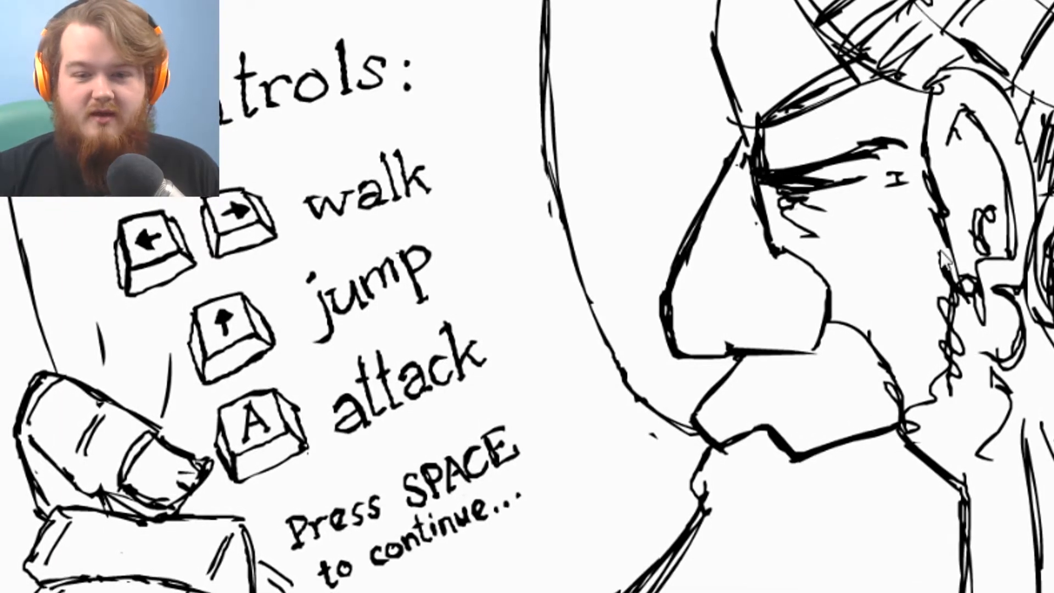
key(space)
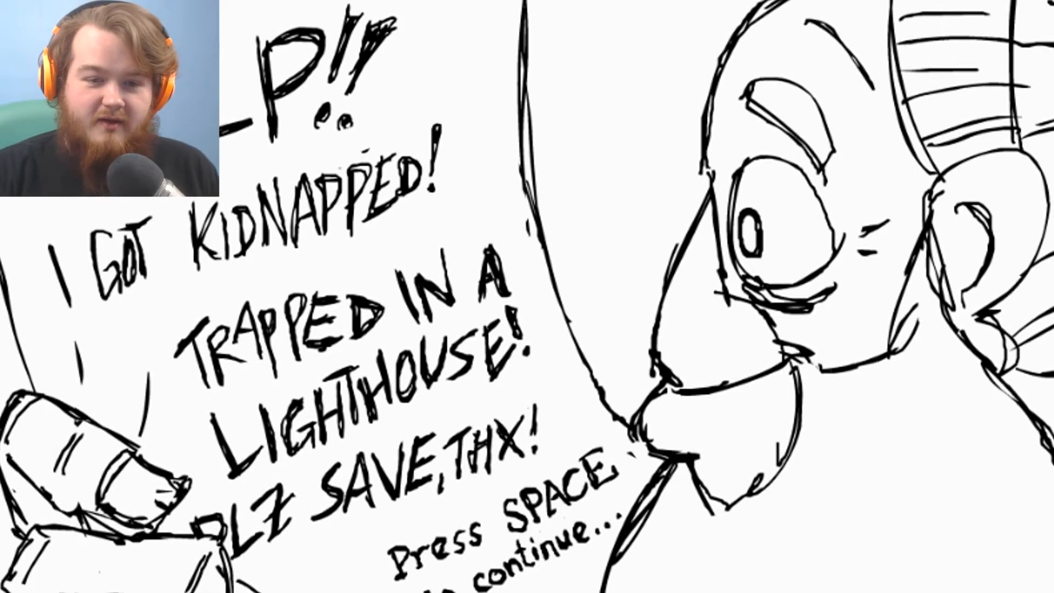
key(space)
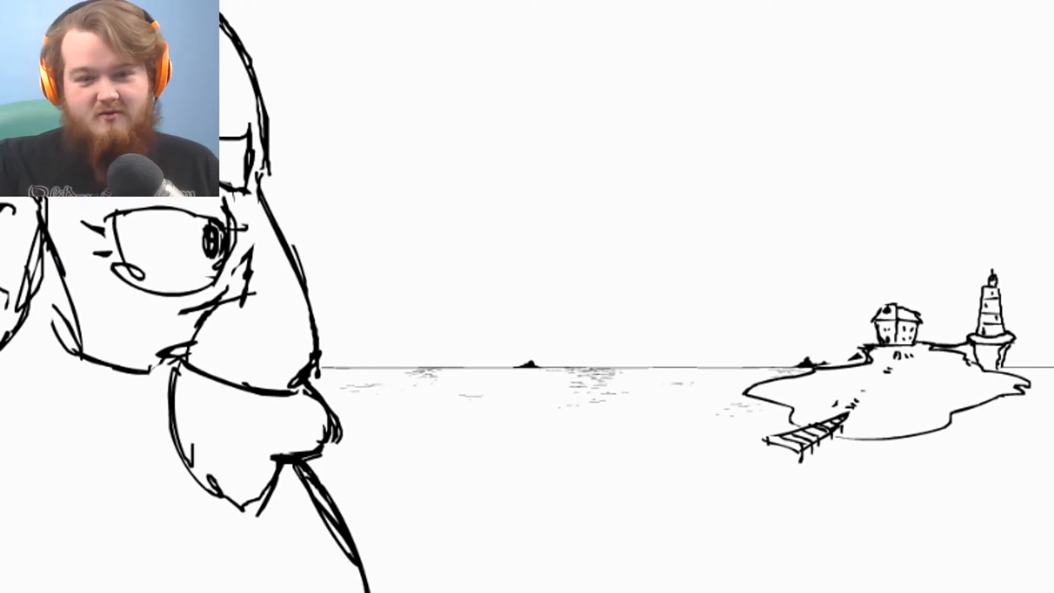